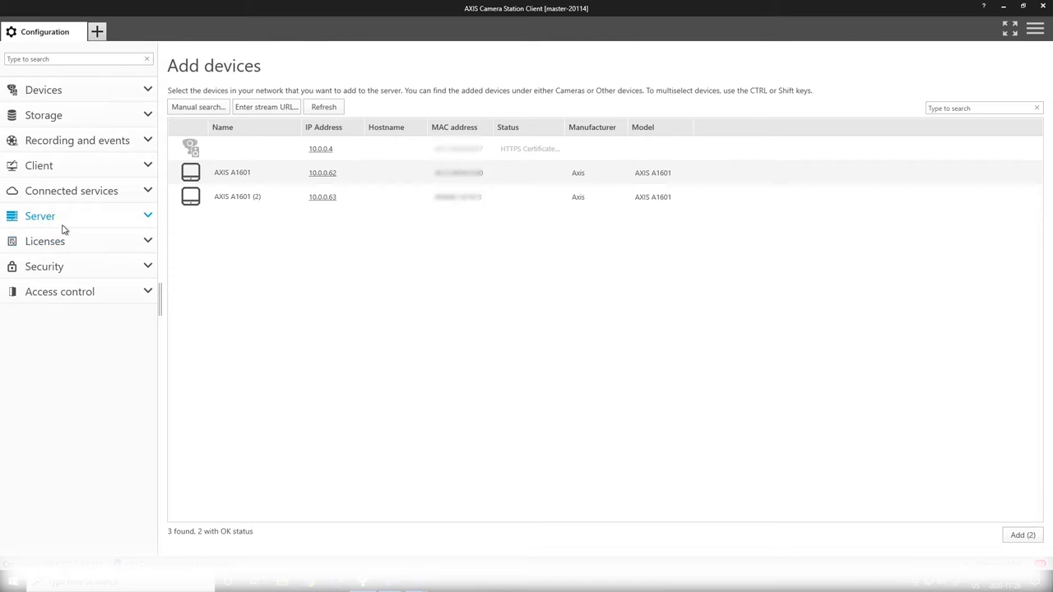
Step: Enable 'Use this server as the NTP server for connected devices' in the server settings
left_click(20, 279)
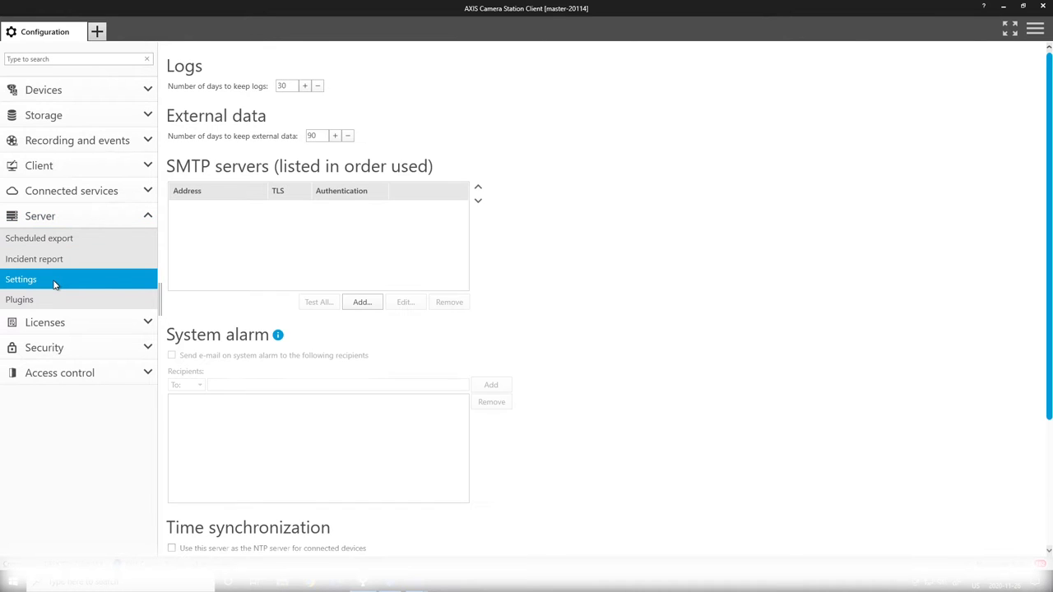
scroll("down", 3)
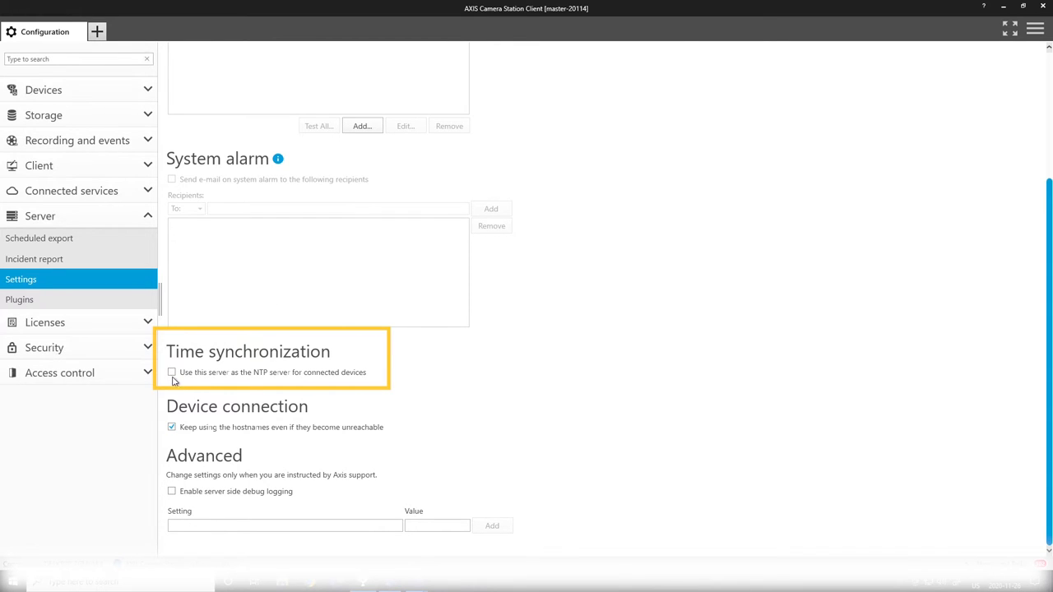
left_click(171, 372)
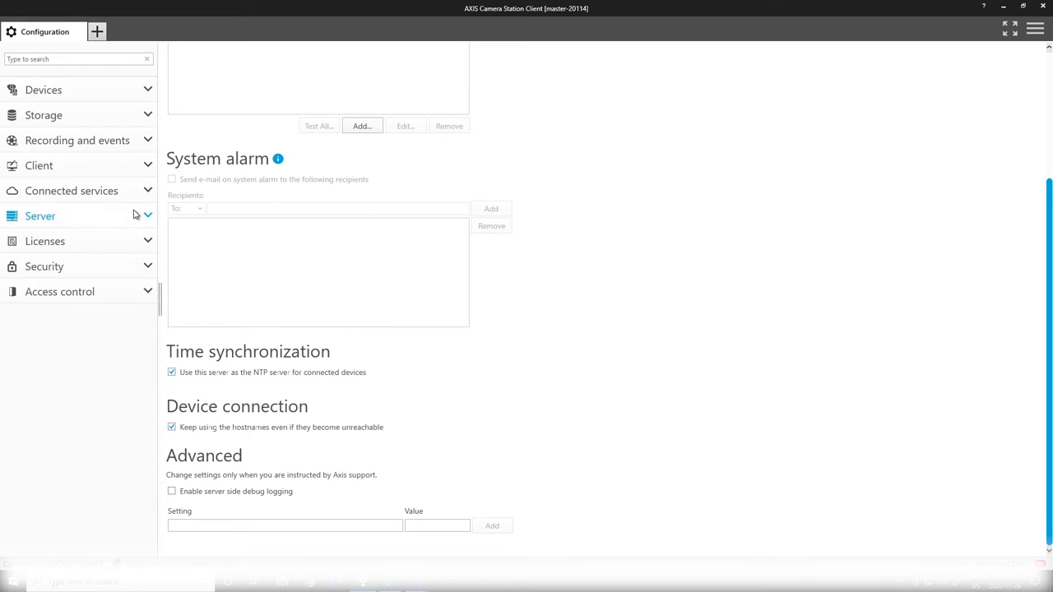
left_click(44, 267)
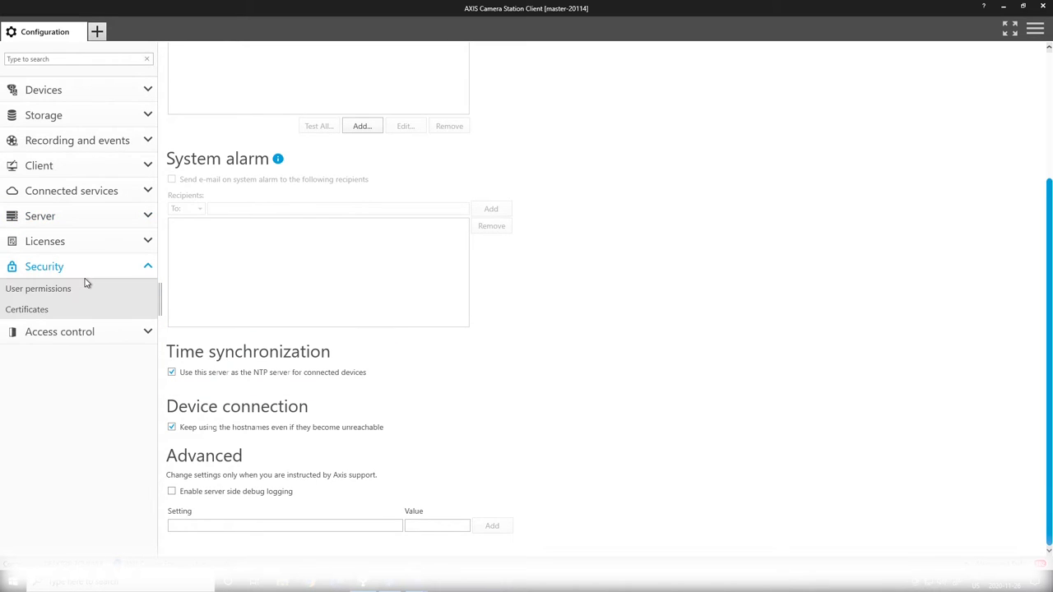
left_click(27, 309)
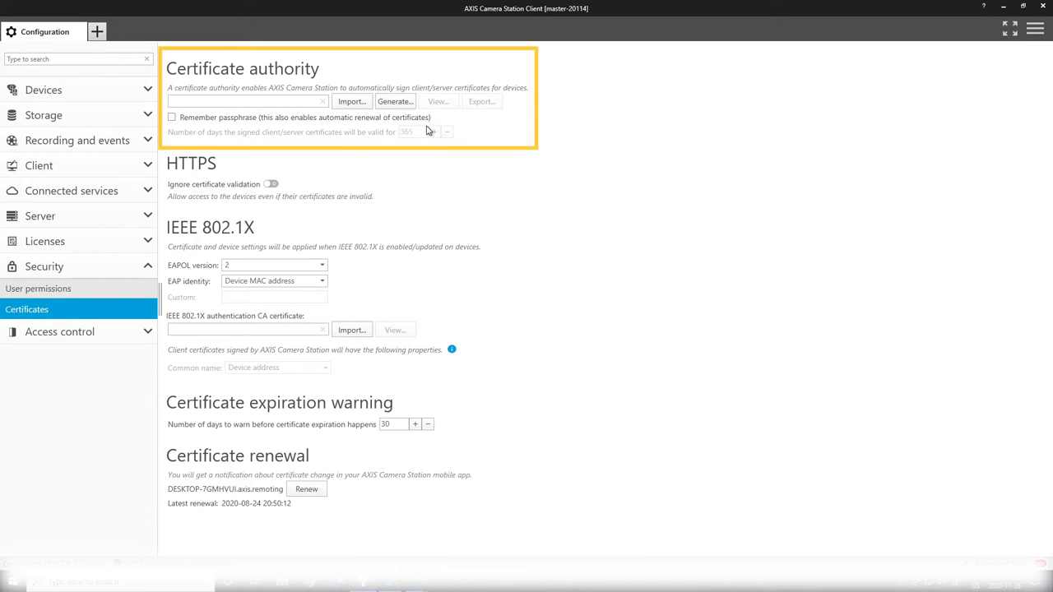
left_click(394, 102)
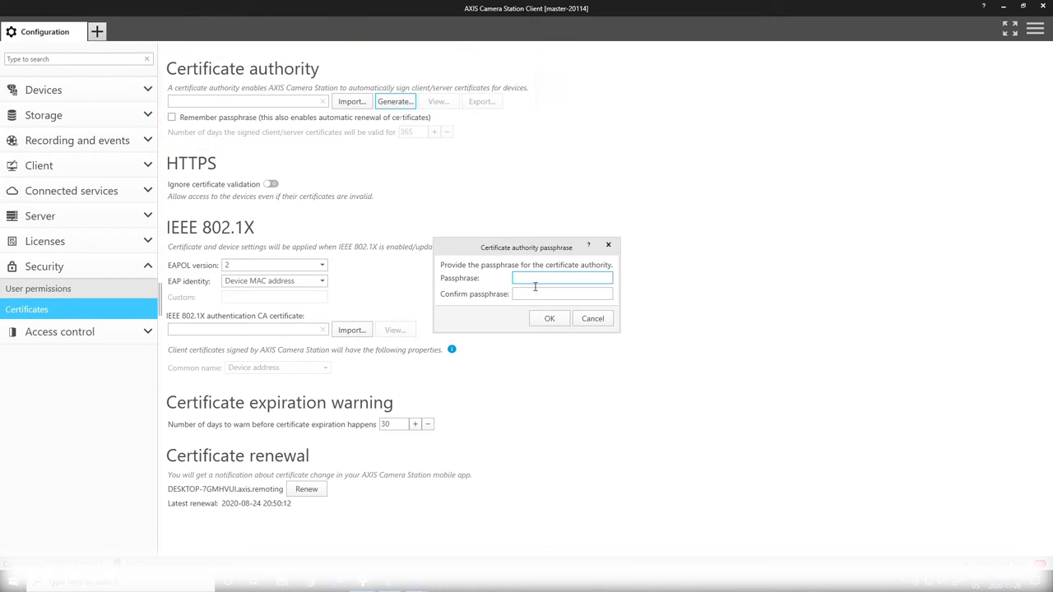
type("password")
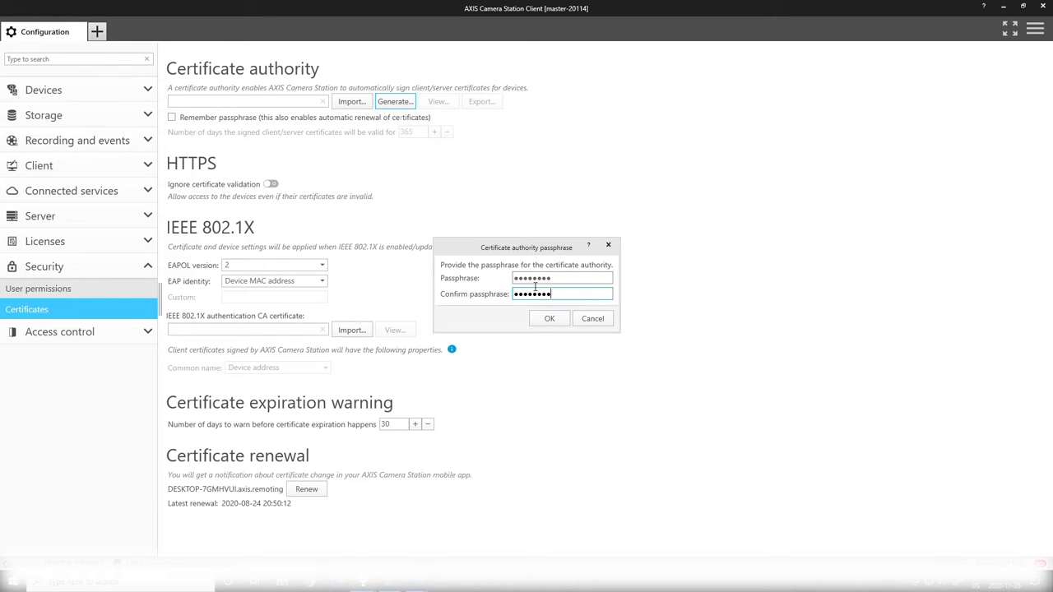
left_click(549, 319)
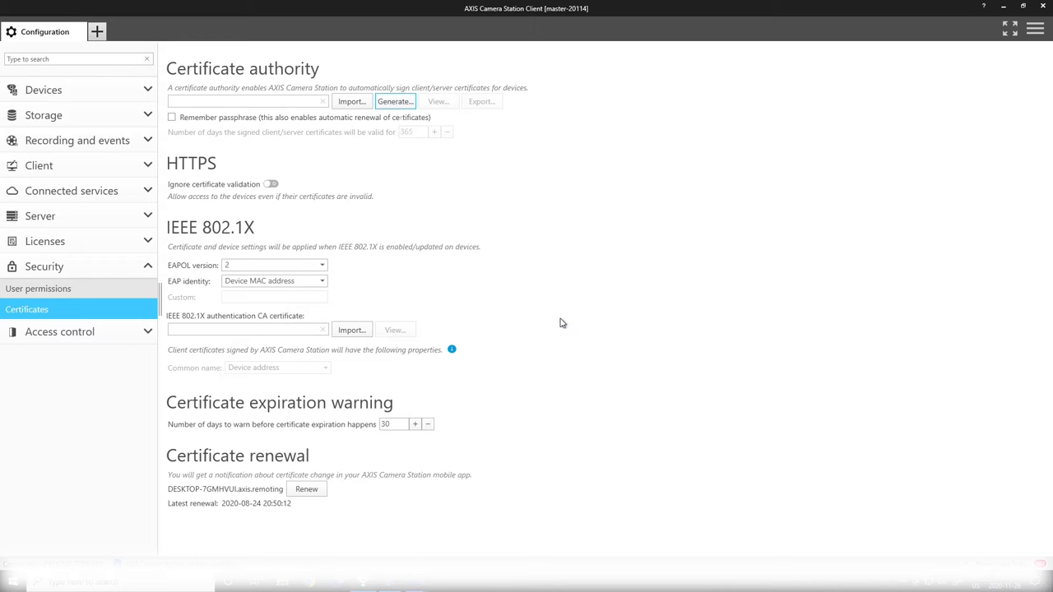
Step: Turn on 'Remember passphrase' and confirm it so signed certificates renew automatically
left_click(395, 102)
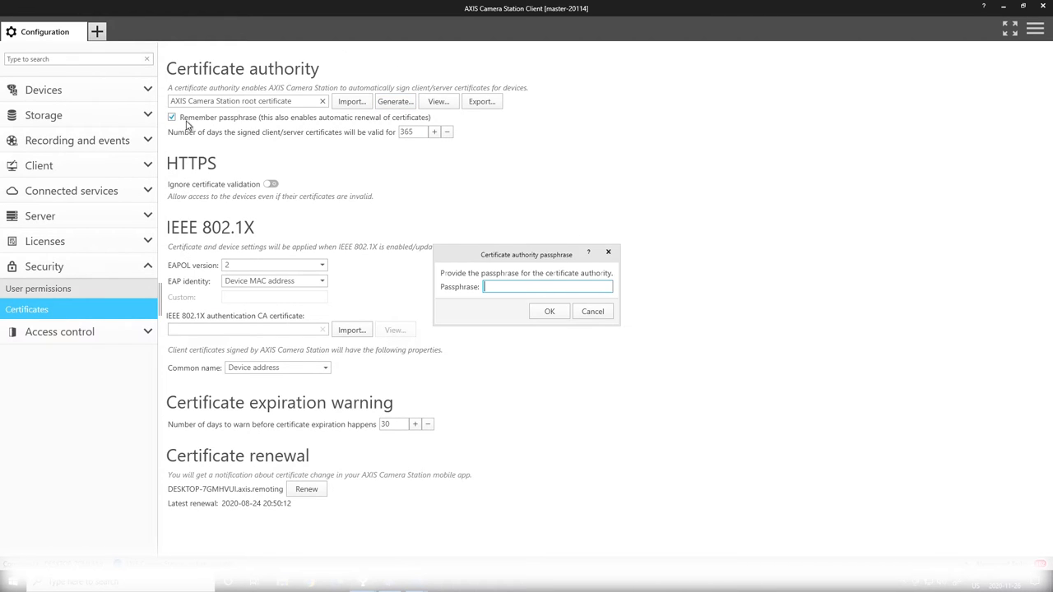
mouse_move(518, 303)
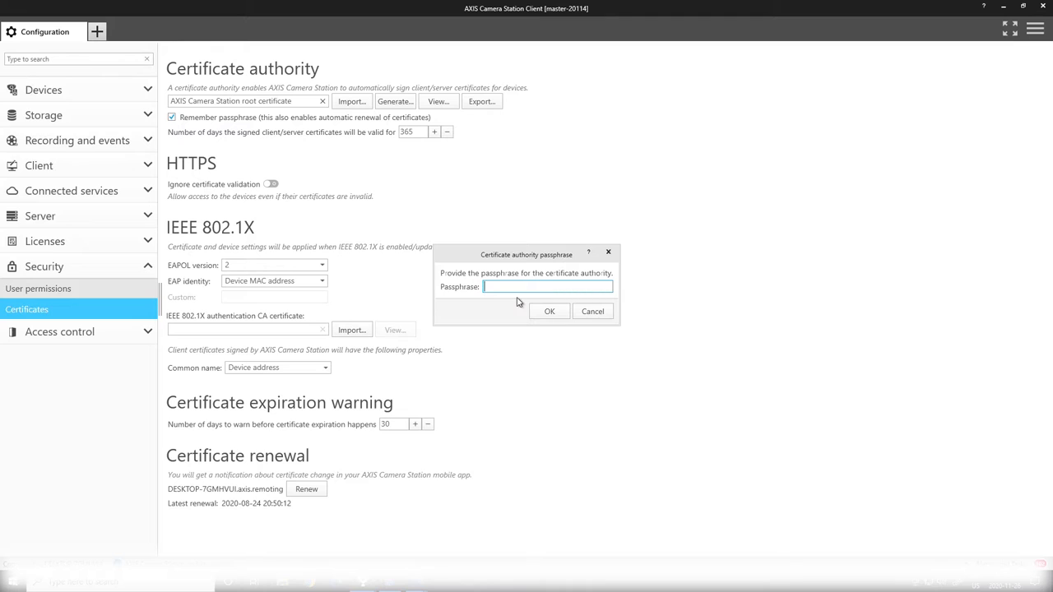
type("•••••")
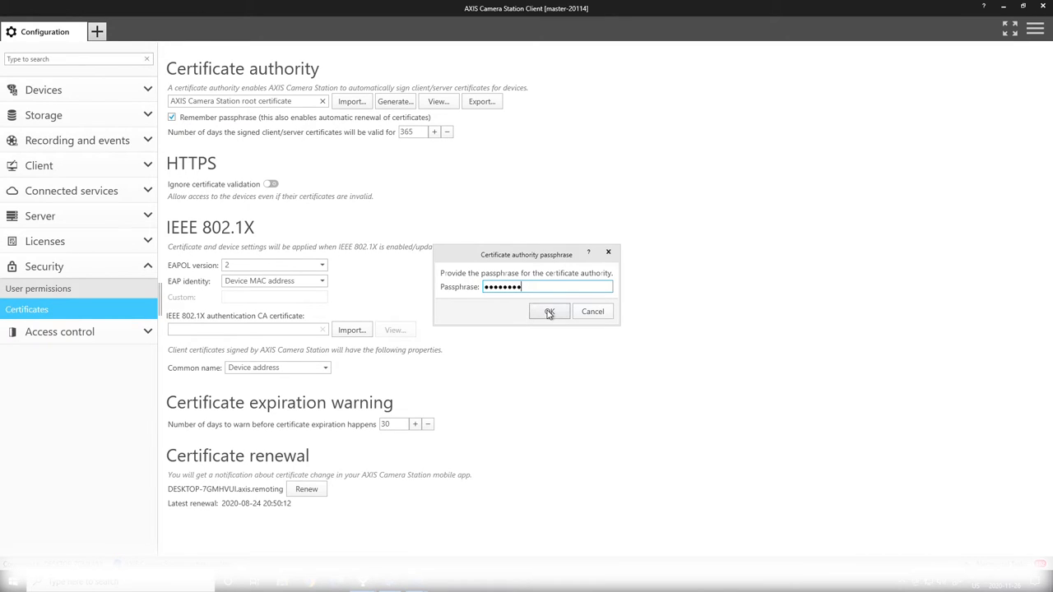
left_click(549, 313)
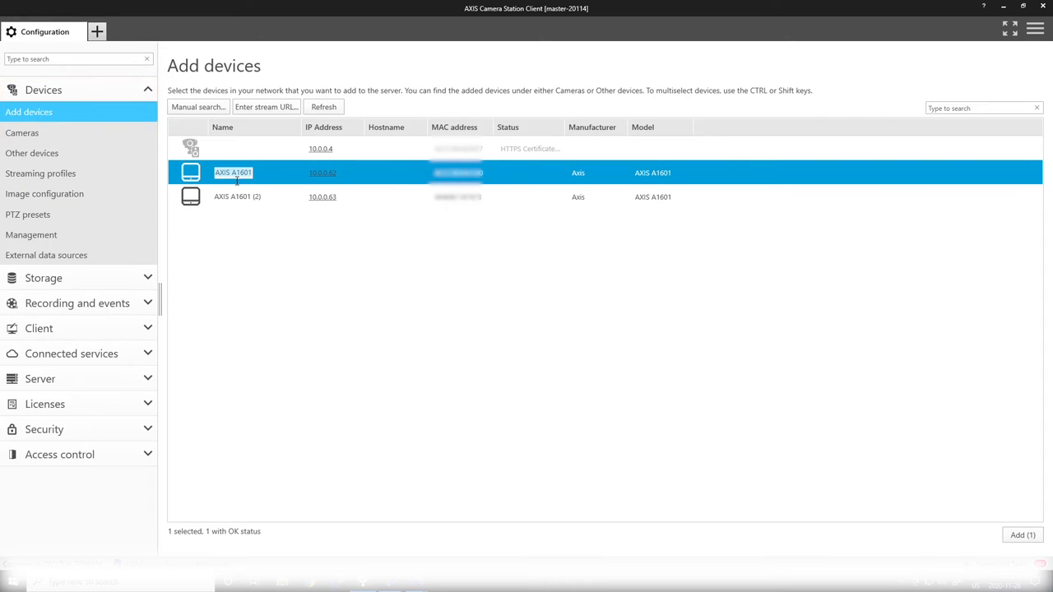
Step: Rename the two A1601 controllers Main Controller and Secondary Controller and select both for adding
type("Main Controller")
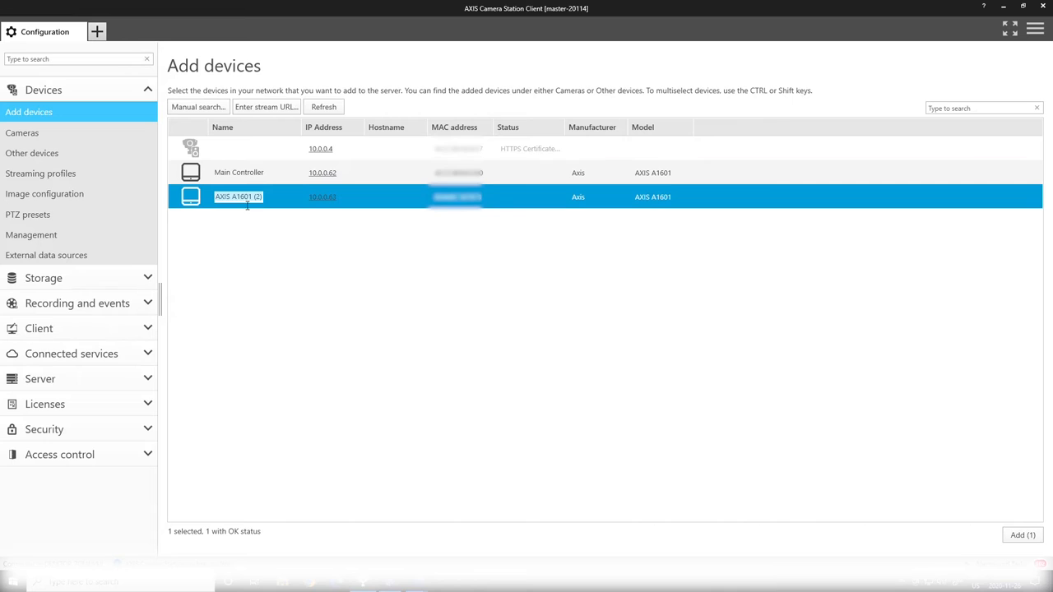
type("Secondar")
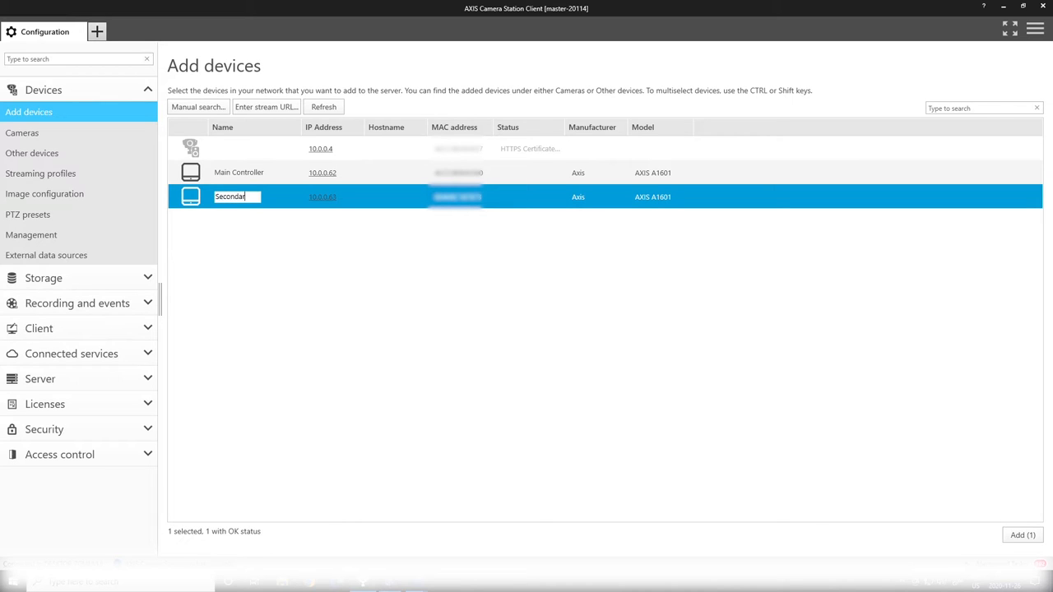
type("y controller")
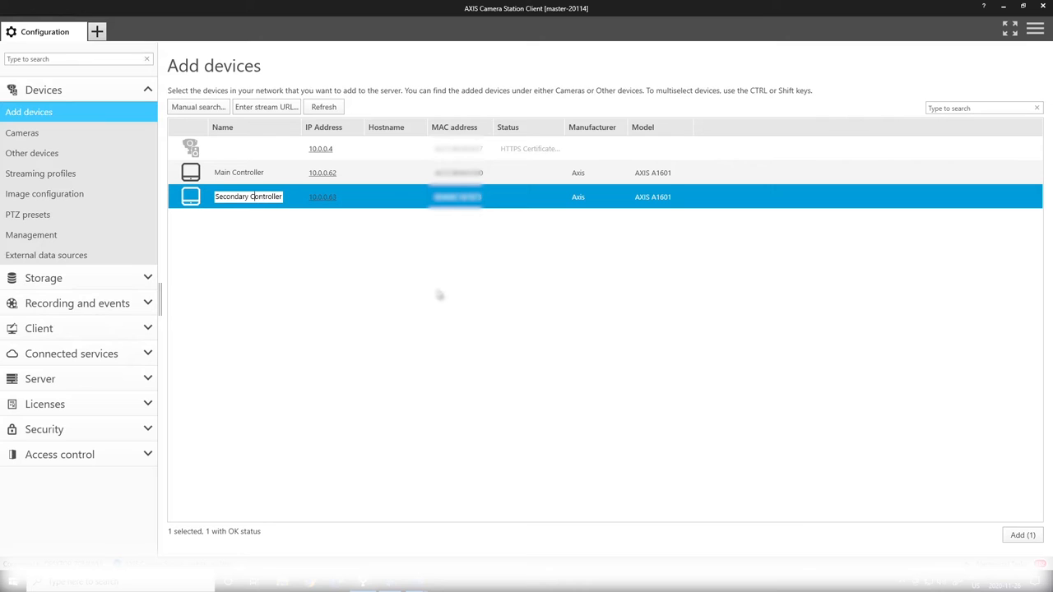
left_click(239, 173)
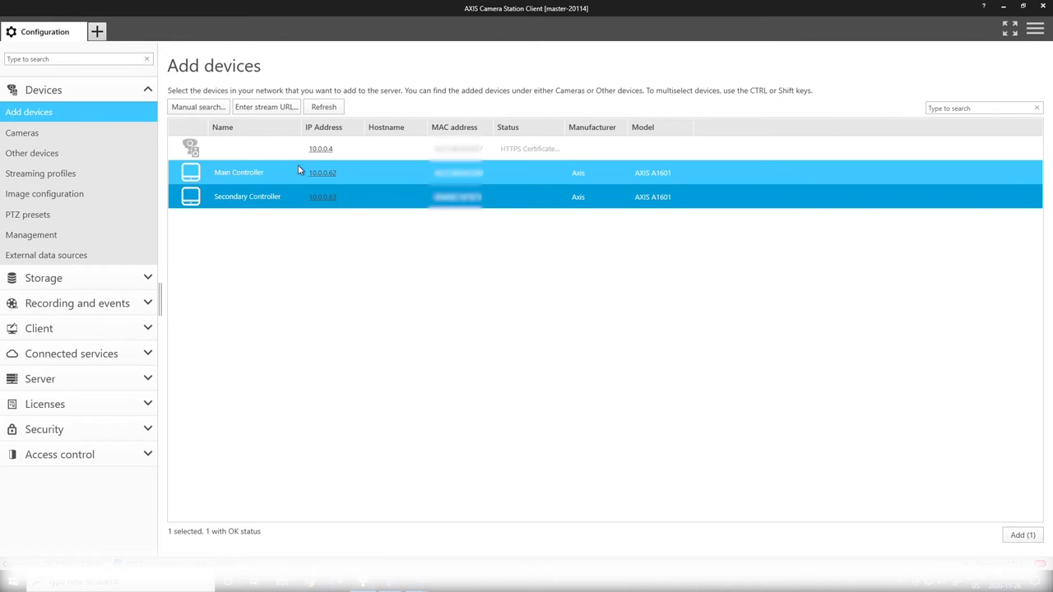
double_click(247, 196)
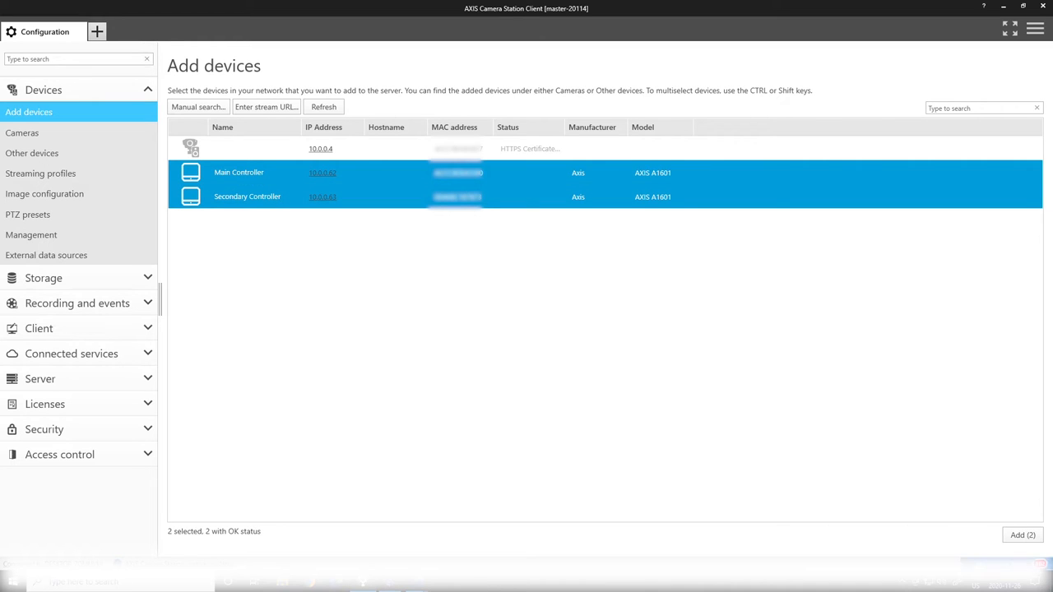
Step: Add both controllers using Quick configuration and close the installation summary
left_click(1021, 535)
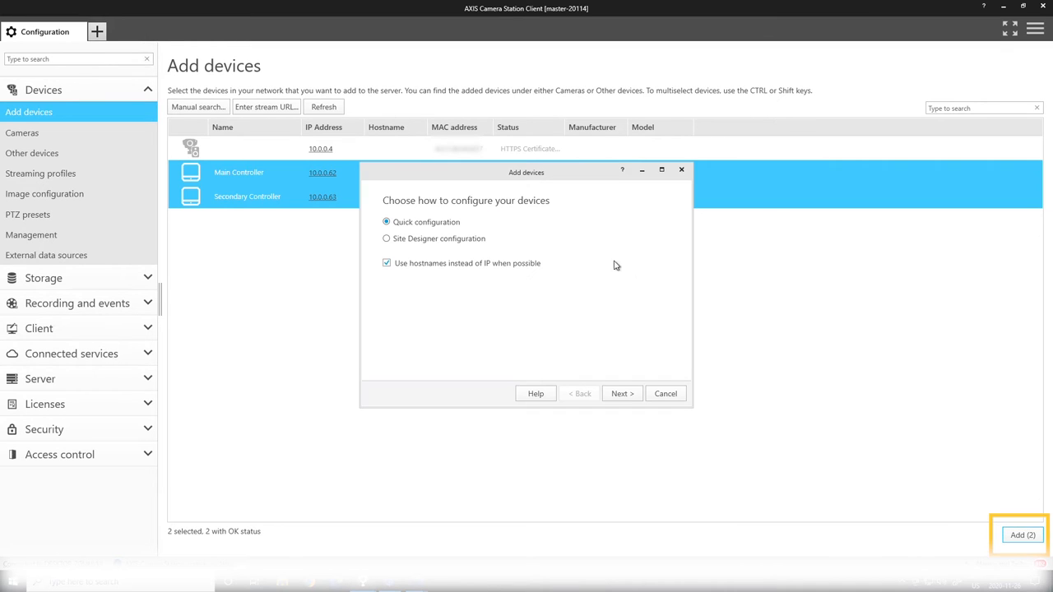
left_click(622, 393)
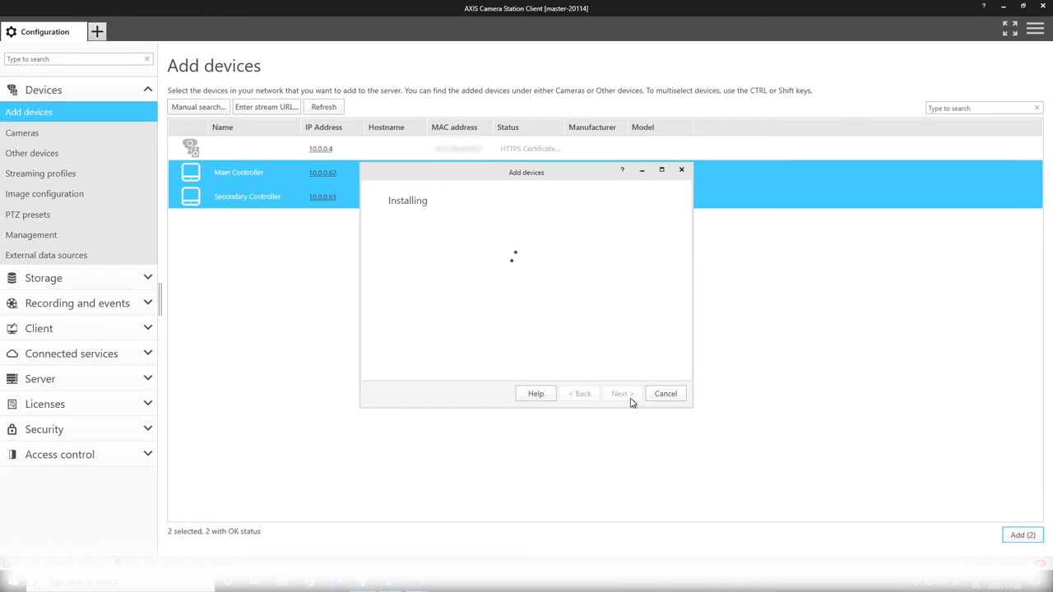
mouse_move(617, 403)
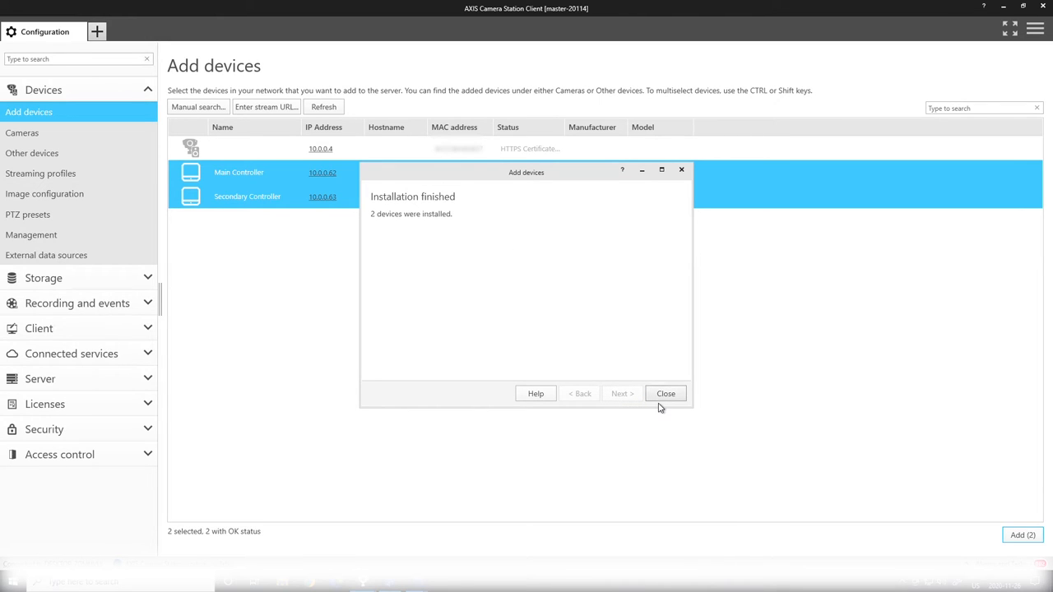
left_click(665, 393)
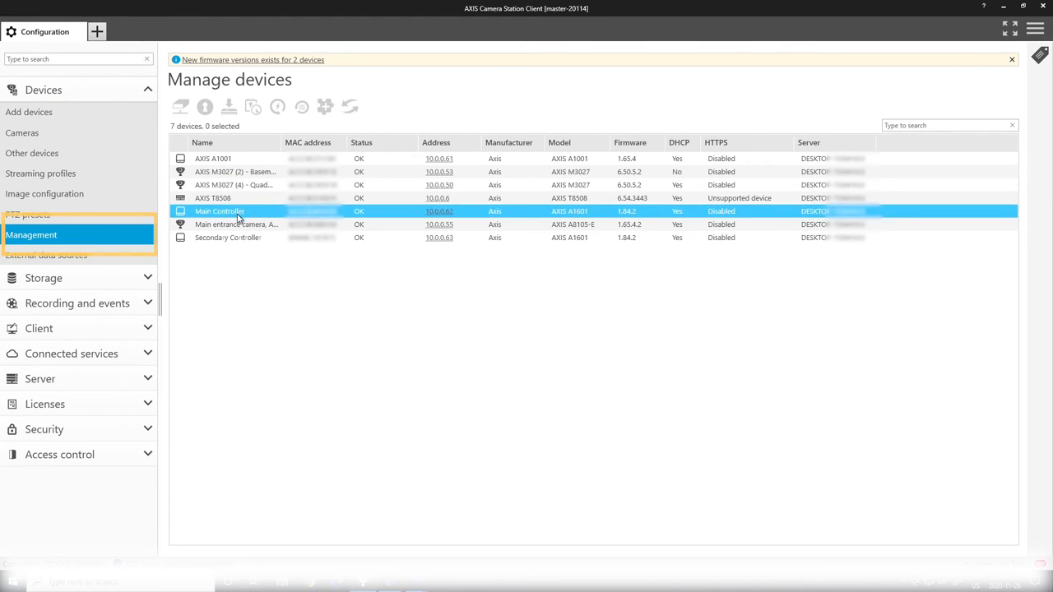
Step: Select Main Controller and Secondary Controller and start a firmware upgrade for both
left_click(227, 237)
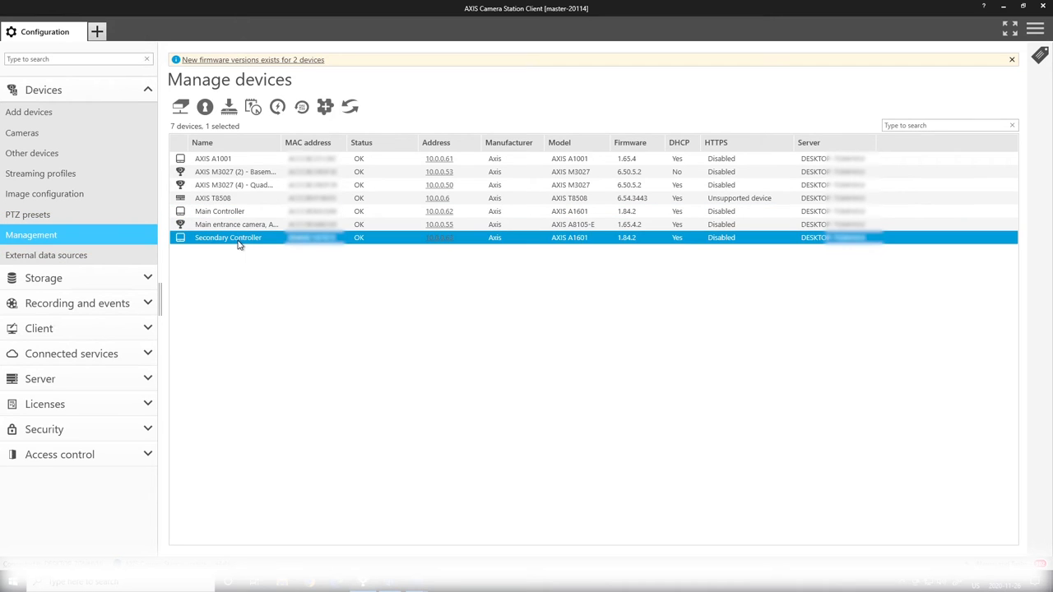
left_click(221, 210)
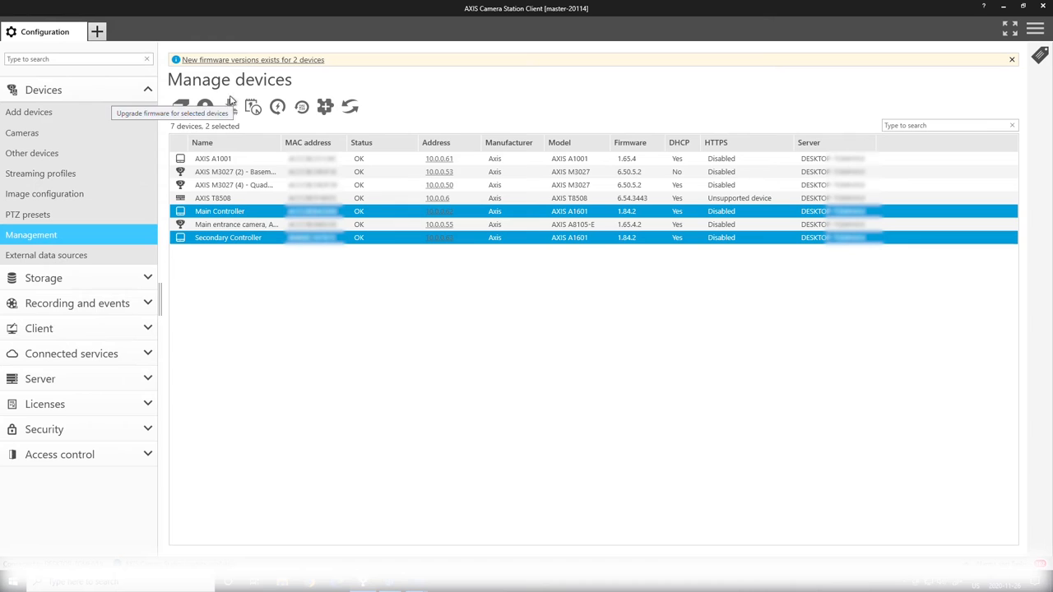
mouse_move(229, 107)
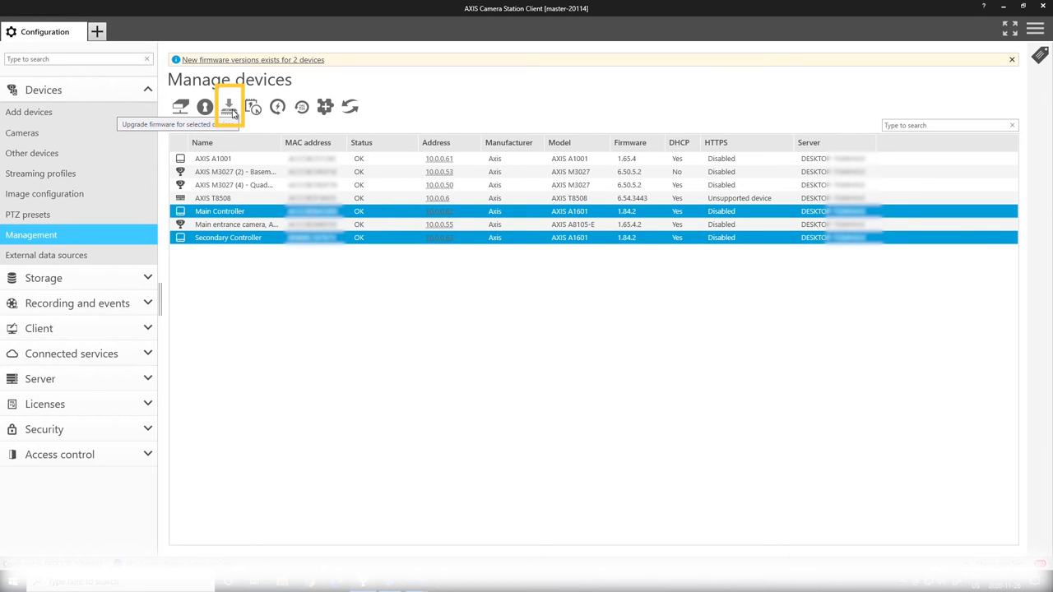
left_click(229, 107)
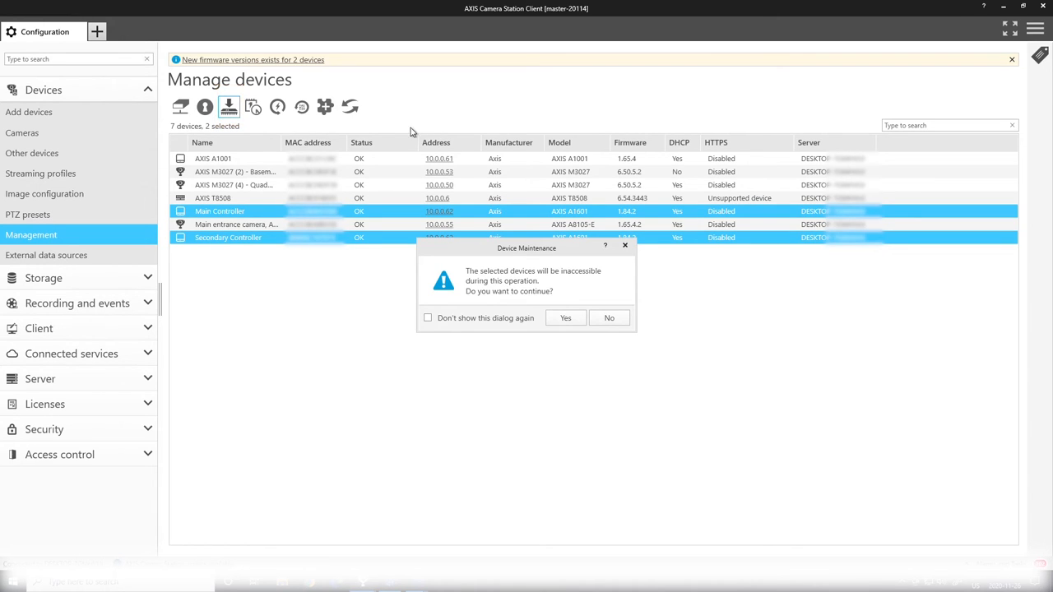
Step: Accept the offline warning and set the upgrade to firmware 10.1.0.1_beta1 with Factory default type
left_click(566, 318)
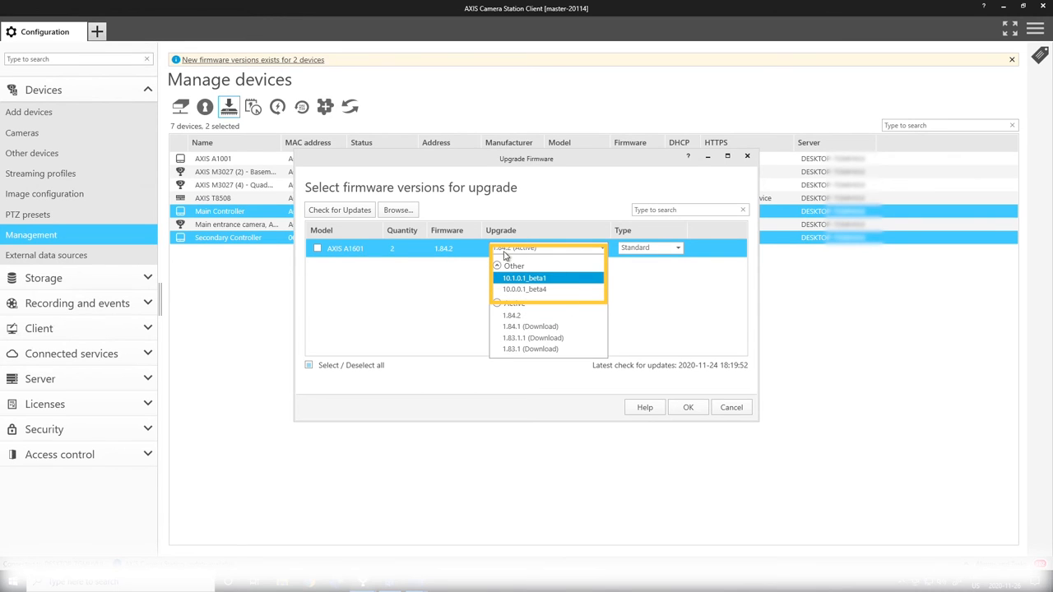
left_click(524, 289)
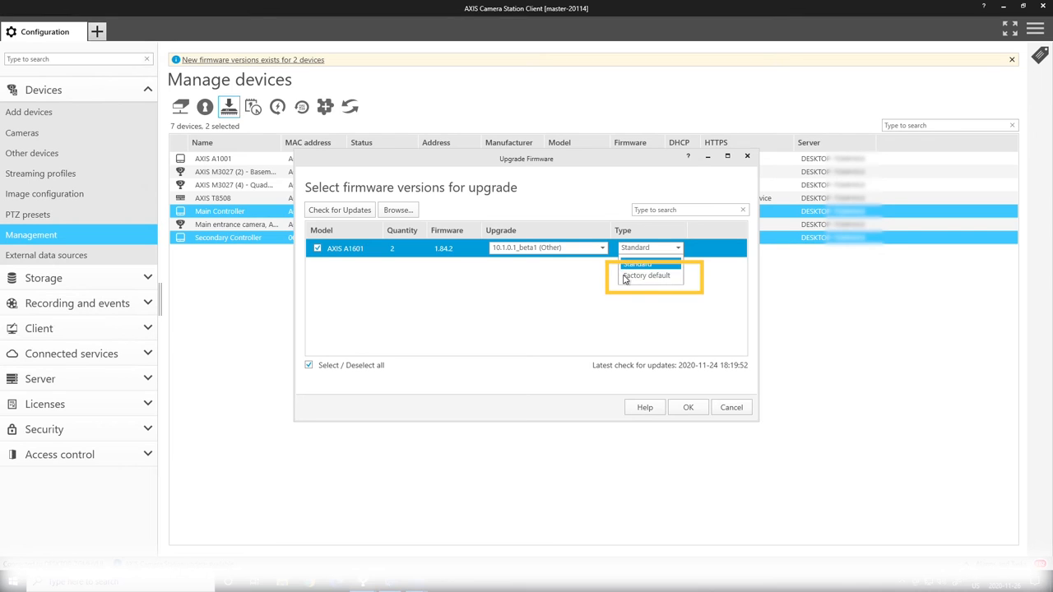
left_click(647, 275)
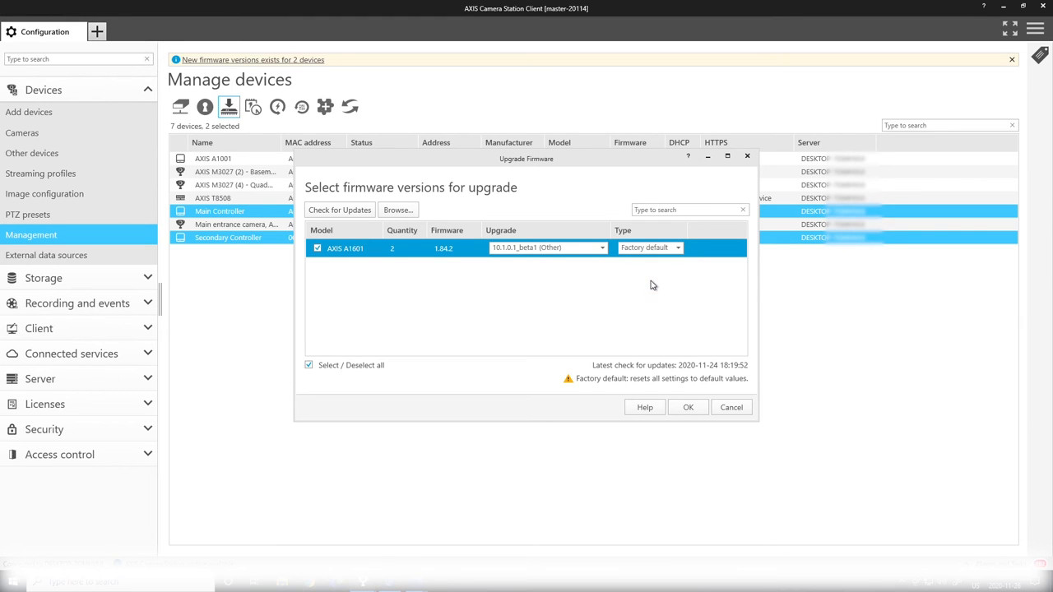
mouse_move(626, 365)
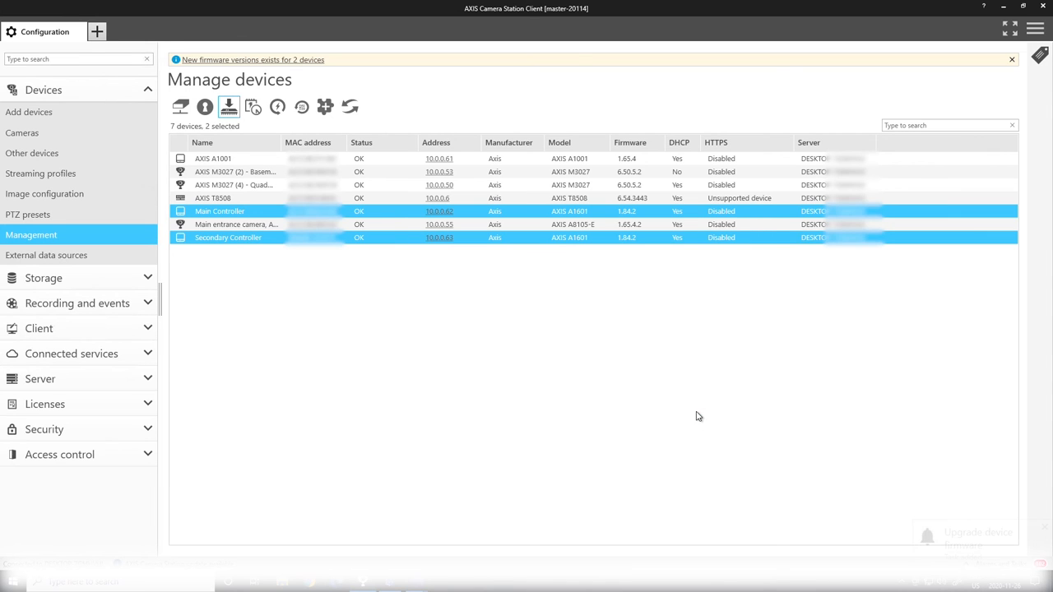
Step: Select the M3027 cameras, Main Controller and entrance camera and bring up their Security > HTTPS actions
left_click(229, 107)
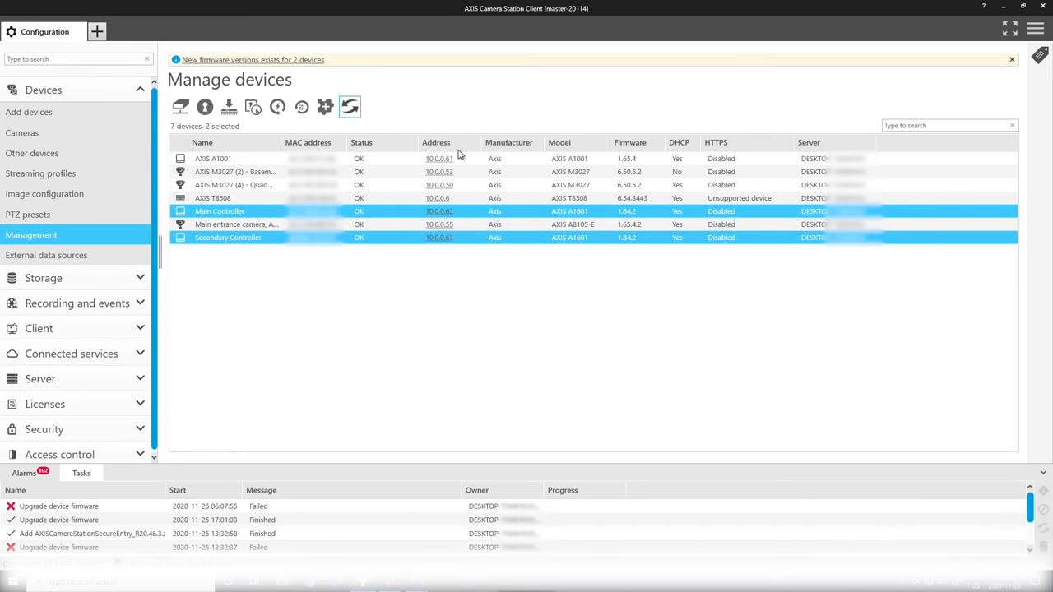
left_click(349, 107)
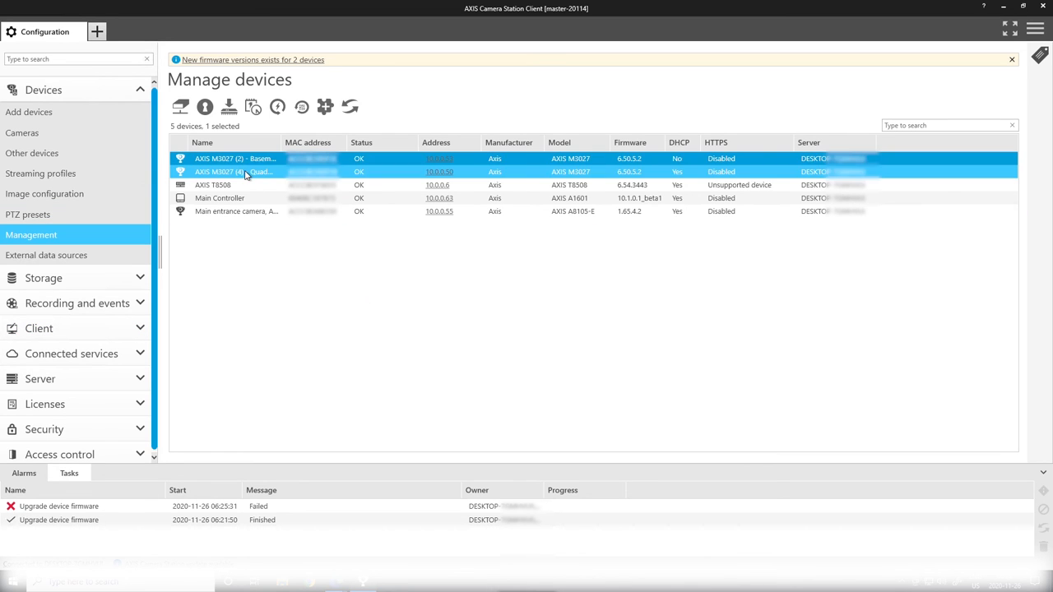
left_click(237, 211)
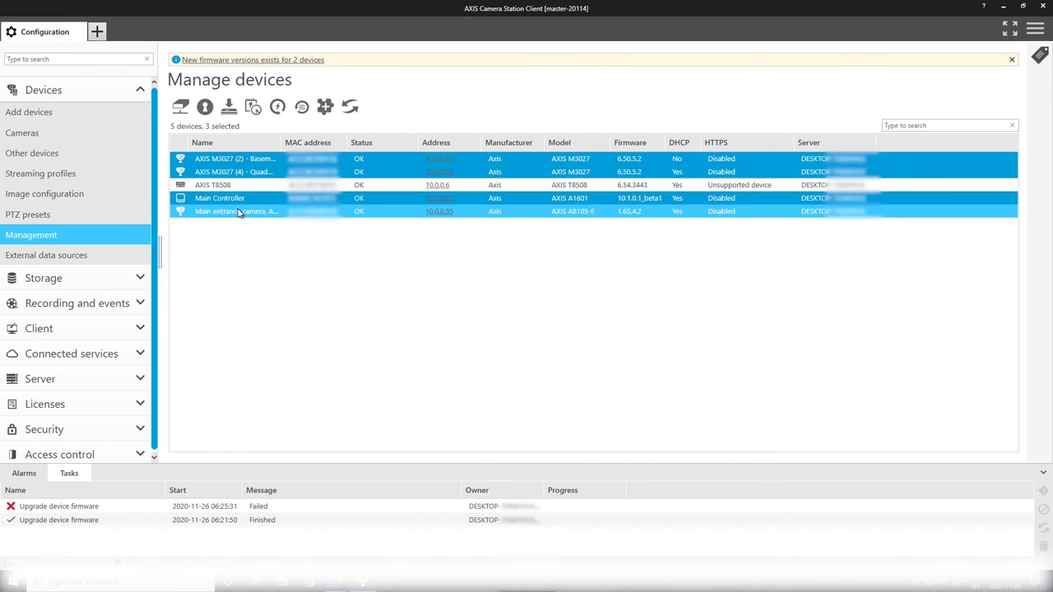
right_click(237, 211)
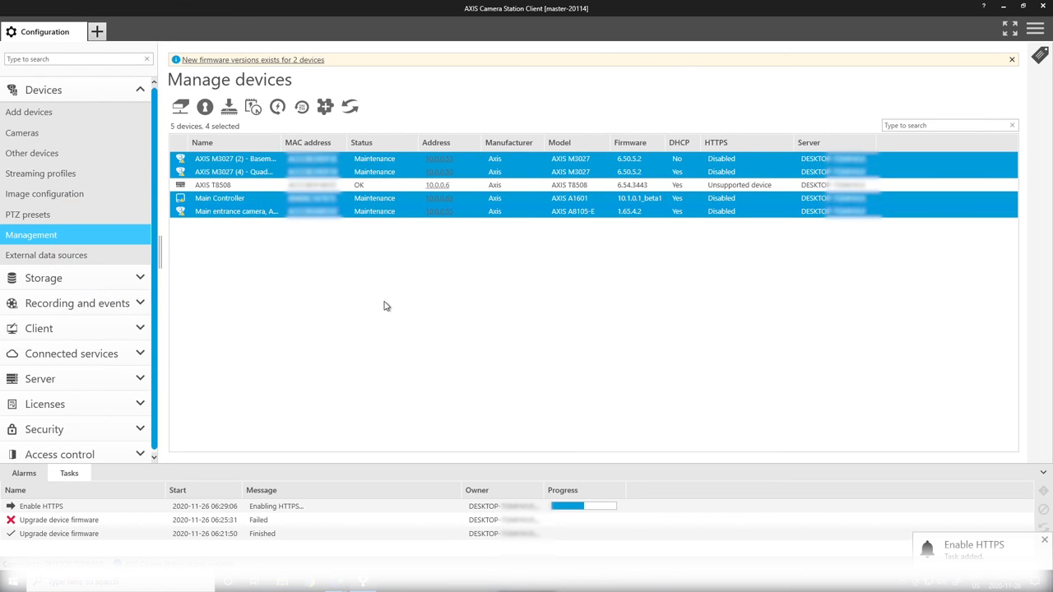
mouse_move(401, 309)
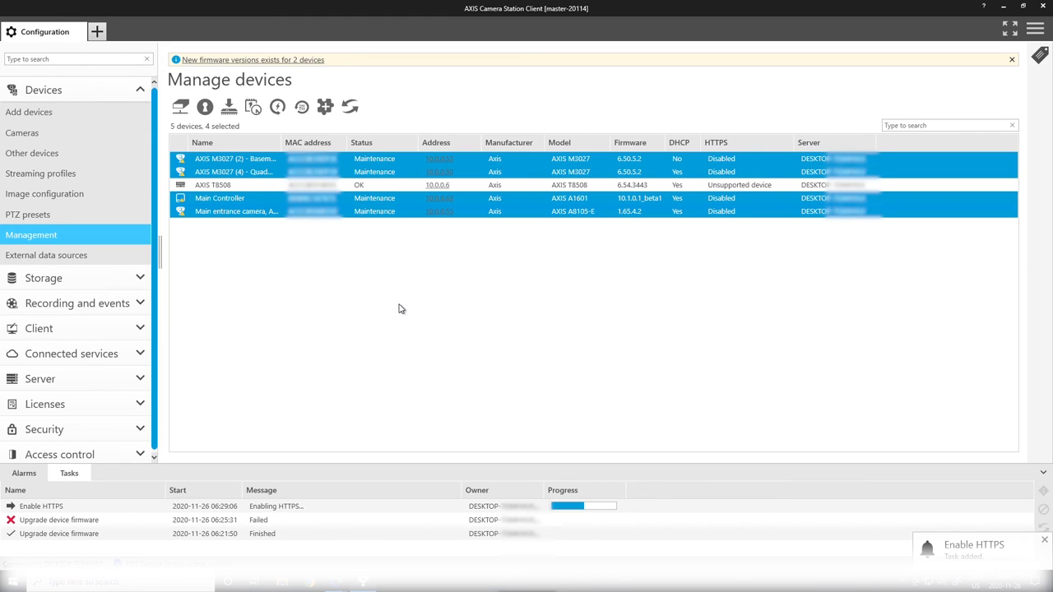